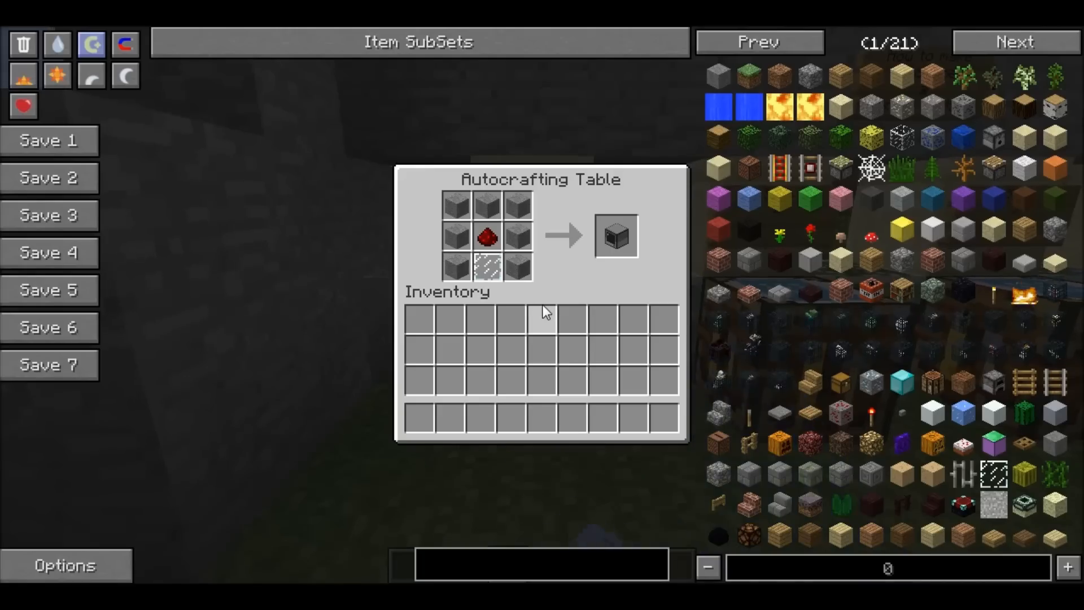
pyautogui.moveTo(498, 205)
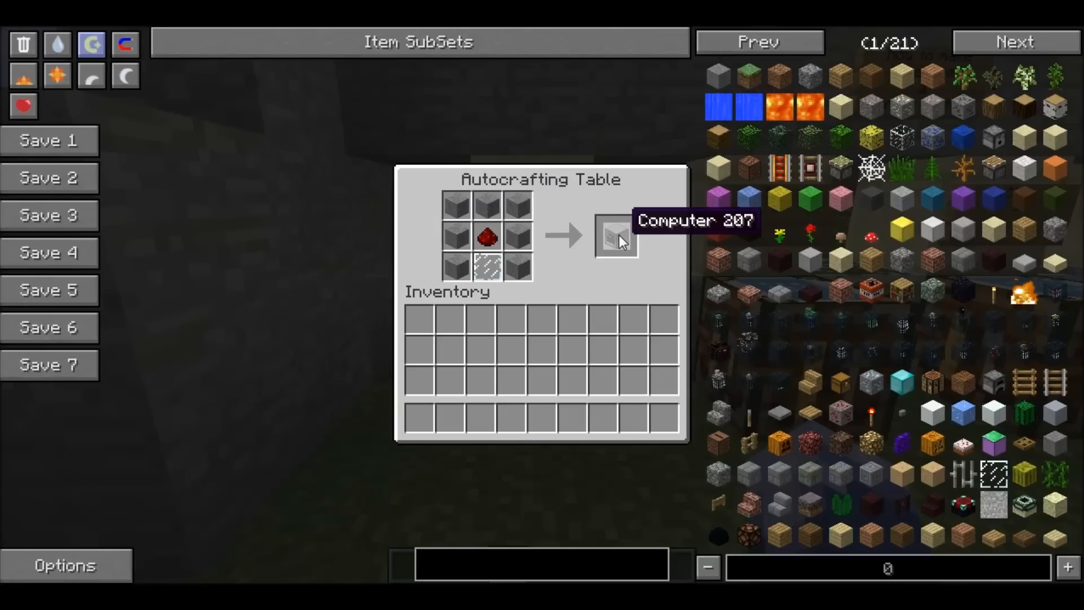
# Craft a Computer, then combine it with iron ingots and a chest into a Turtle
pyautogui.press('Escape')
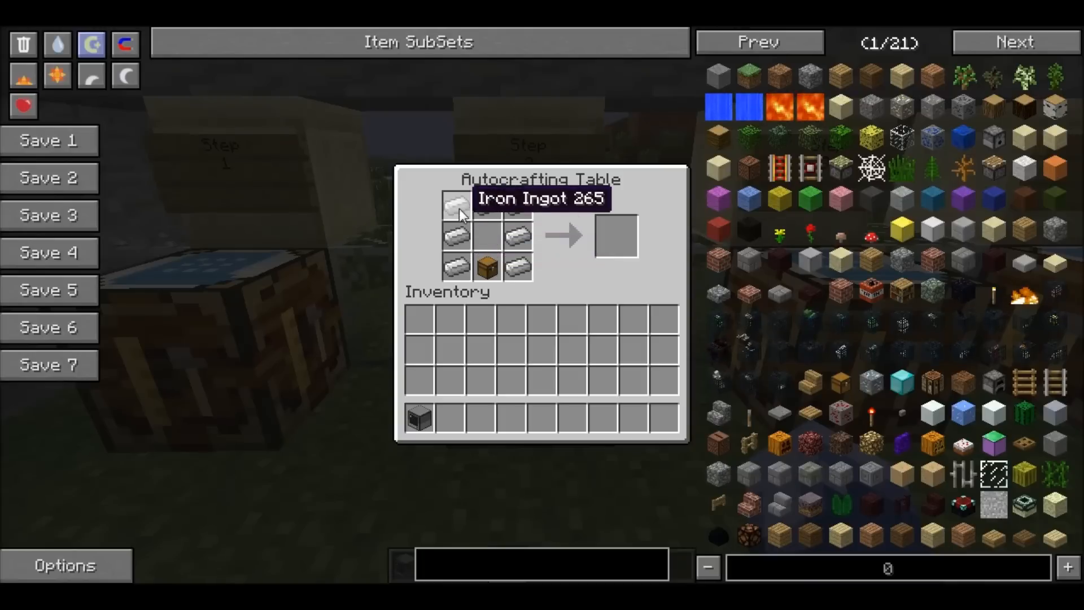
pyautogui.moveTo(482, 269)
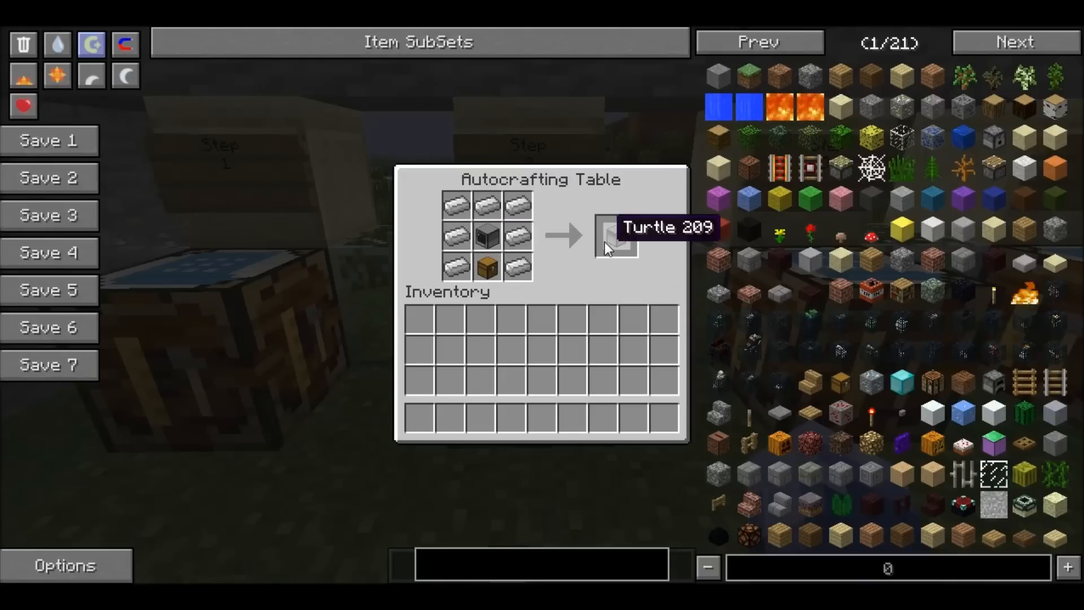
pyautogui.click(617, 236)
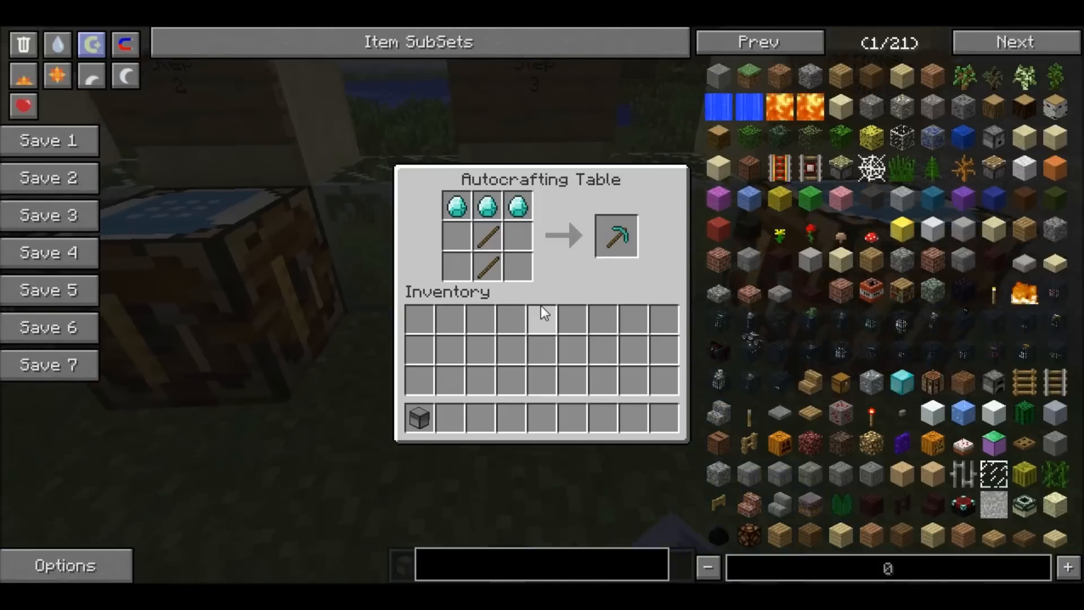
pyautogui.moveTo(418, 418)
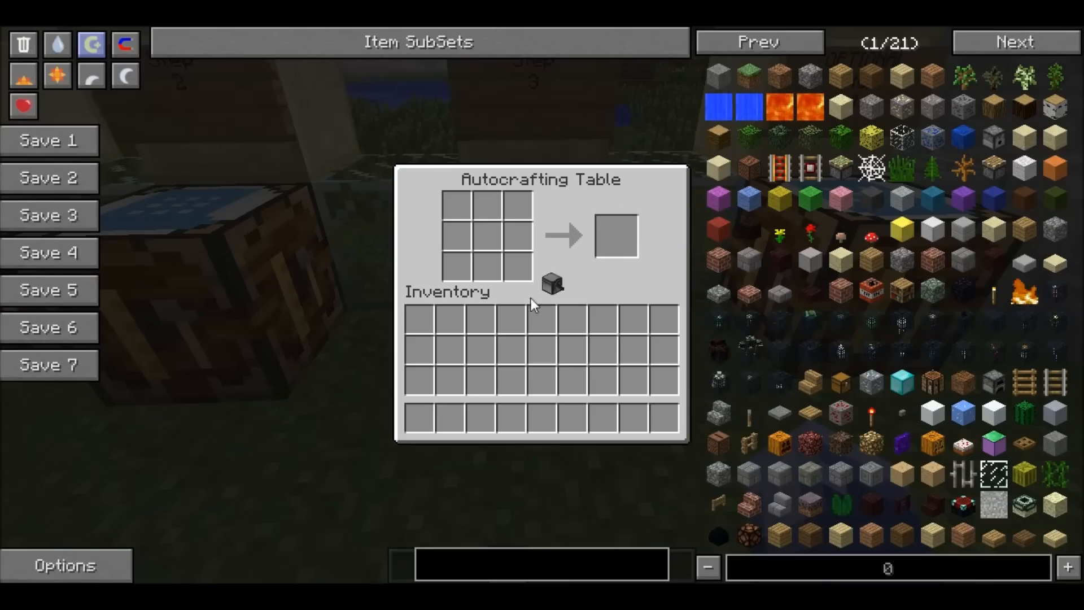
# Review the diamond pickaxe and wireless modem upgrade recipes, then leave the crafting table
pyautogui.press('Escape')
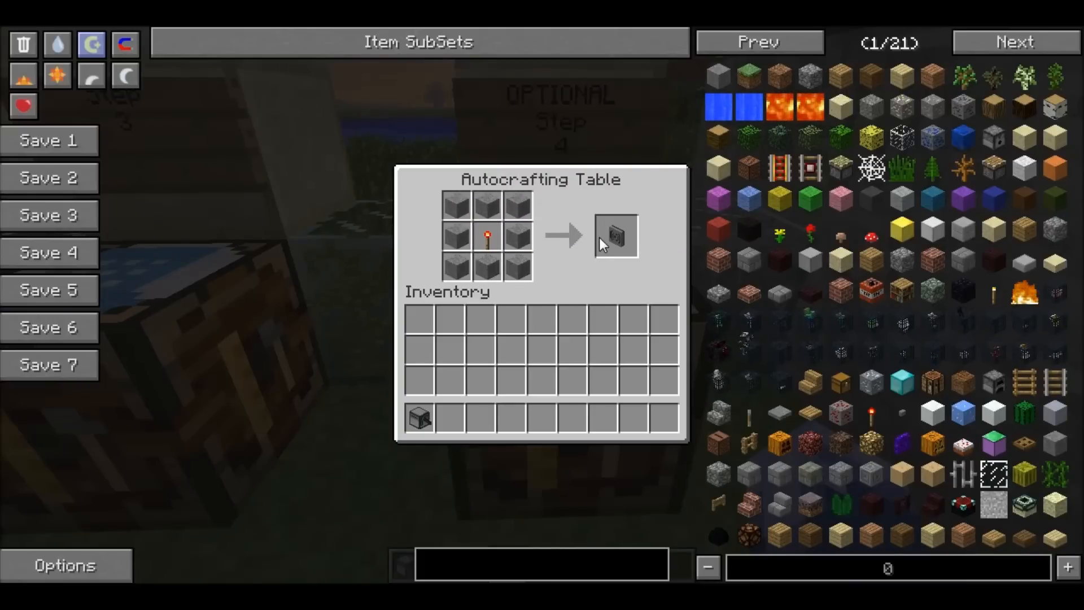
pyautogui.moveTo(664, 252)
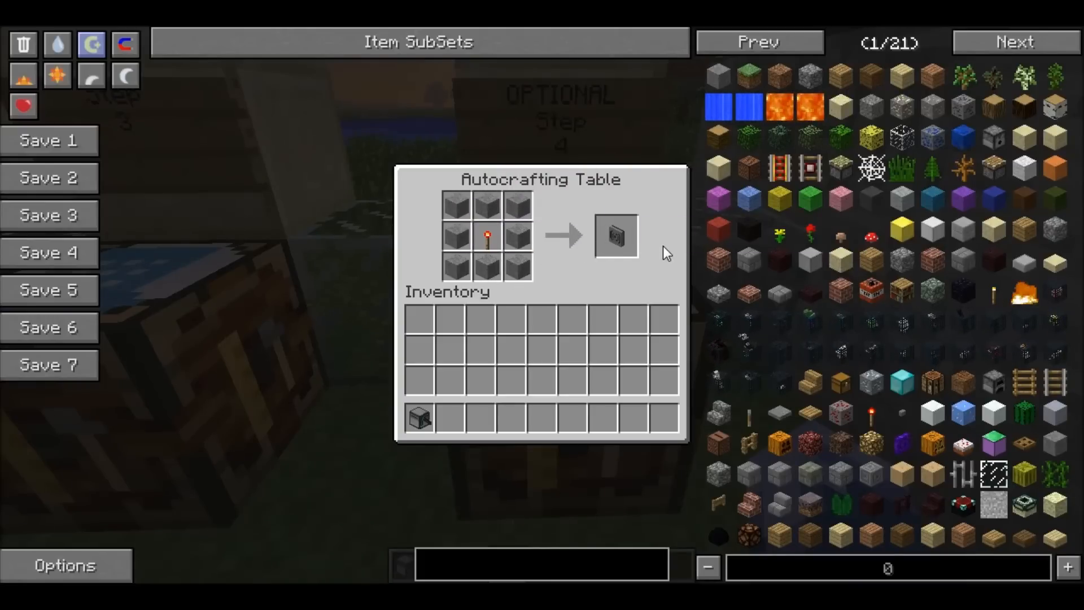
pyautogui.moveTo(619, 236)
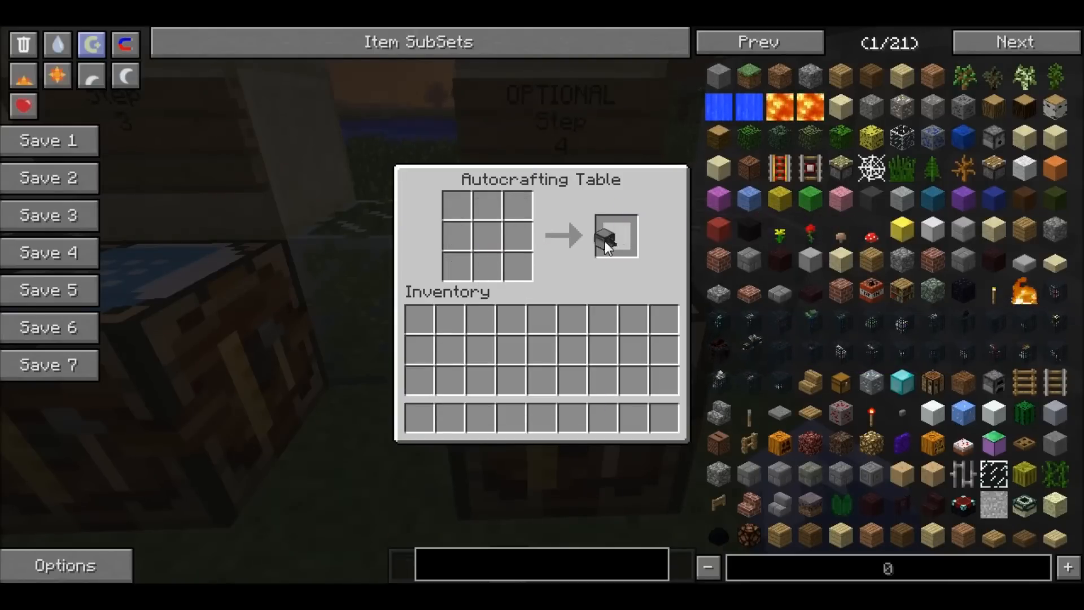
pyautogui.press('Escape')
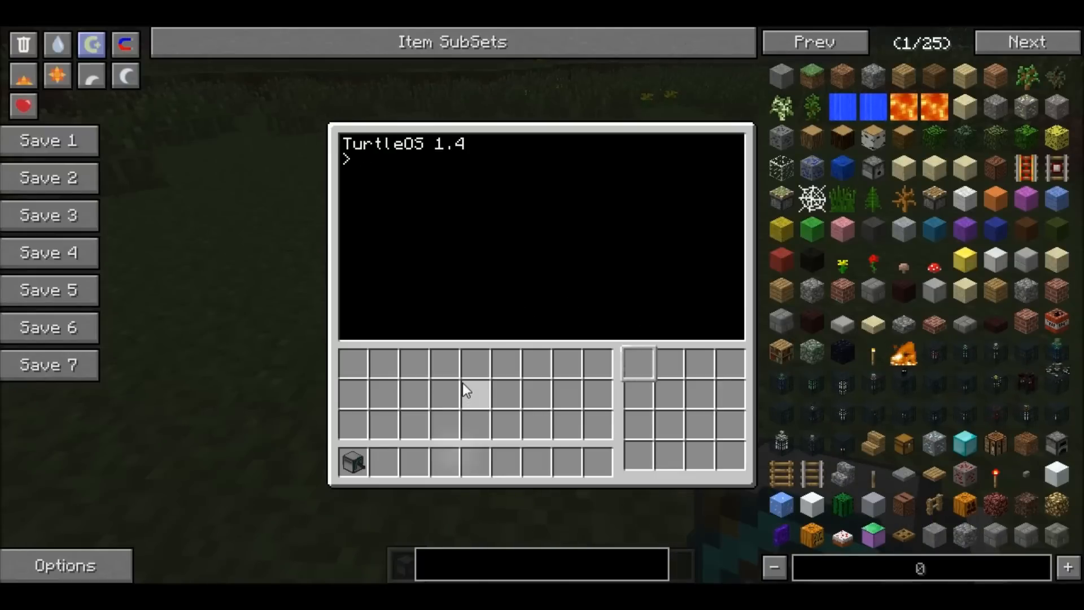
pyautogui.moveTo(934, 169)
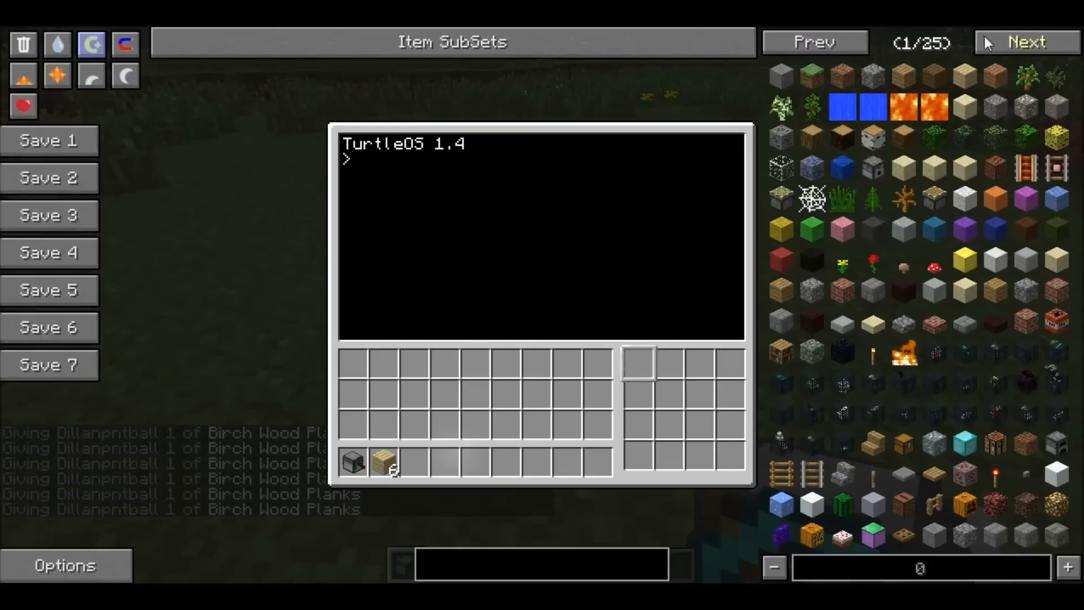
# Browse NEI for birch planks and load six into the turtle's slot
pyautogui.click(1026, 42)
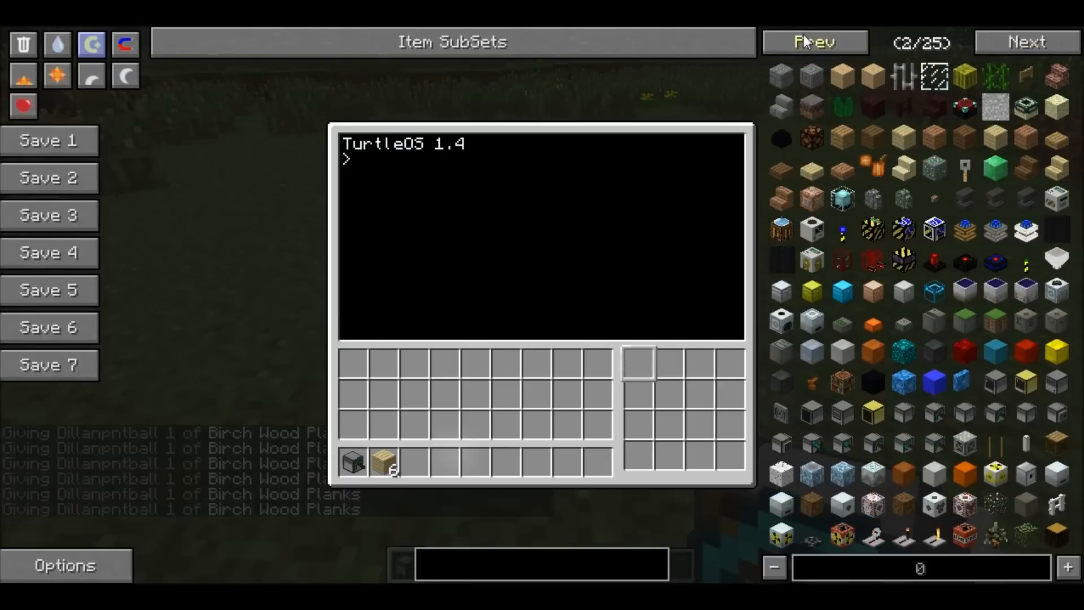
pyautogui.click(814, 41)
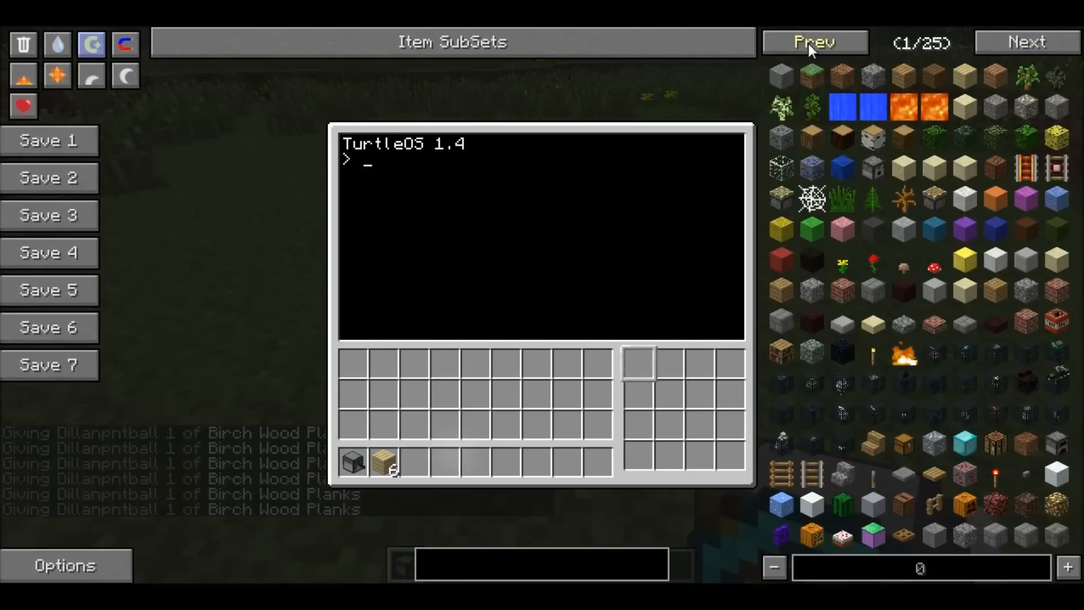
pyautogui.moveTo(351, 462)
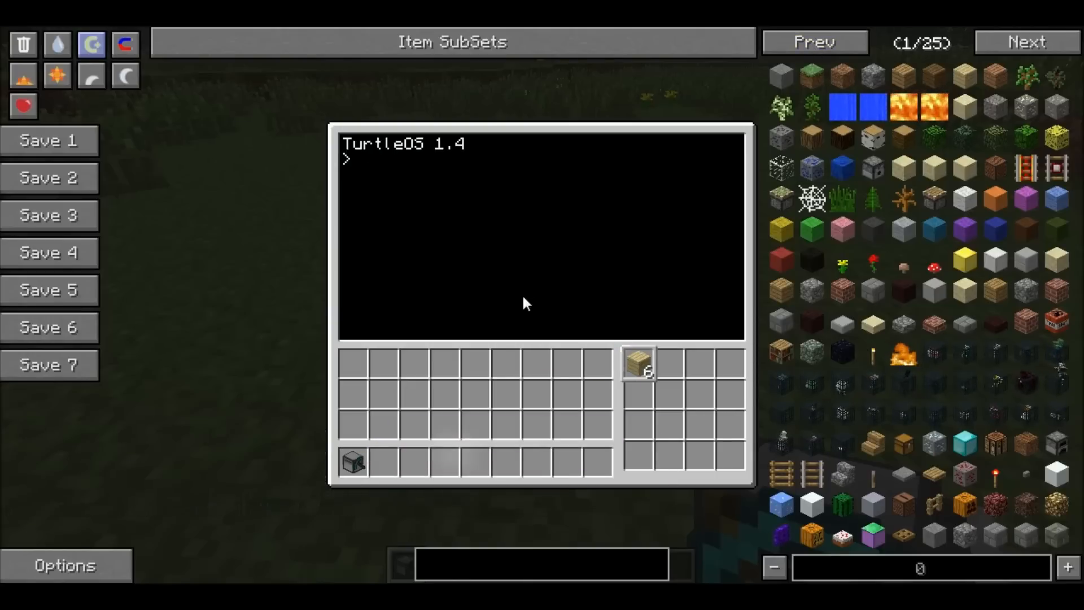
# Run 'help' and 'programs' in the turtle terminal to list its programs
pyautogui.write('he')
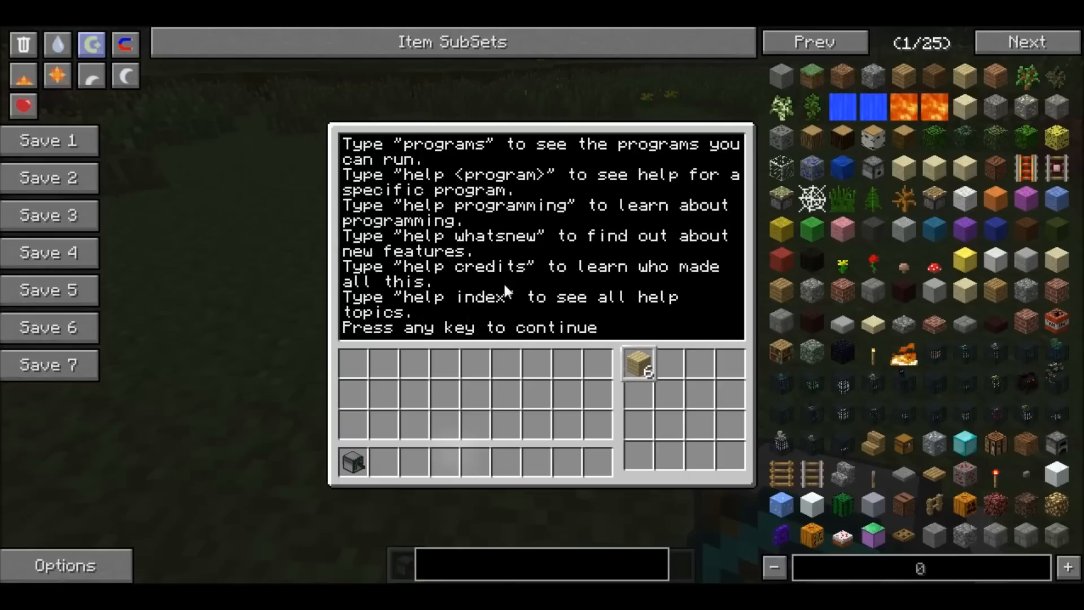
pyautogui.write('programming')
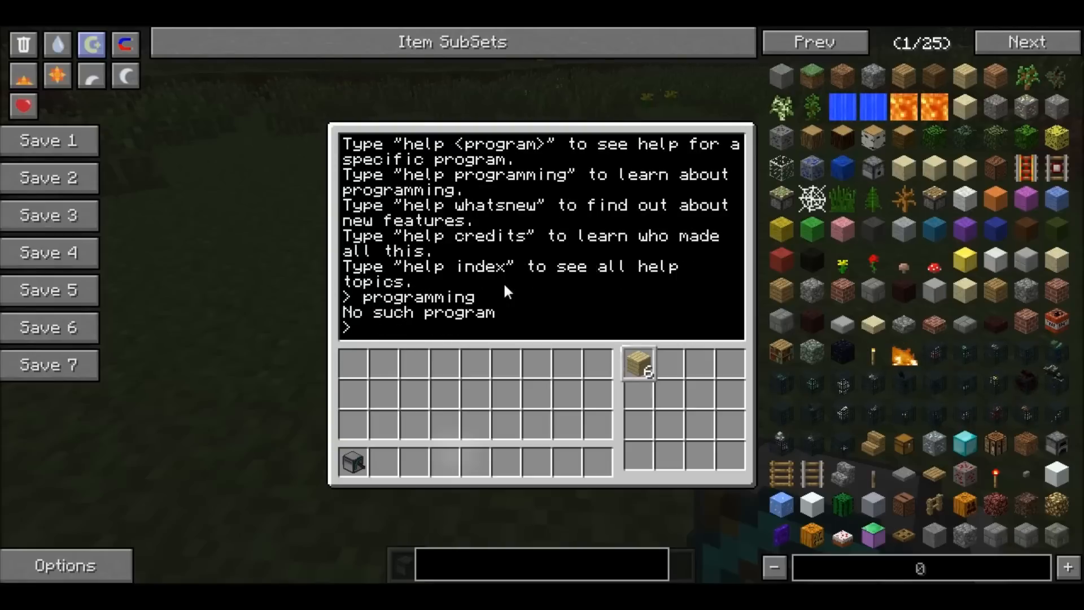
pyautogui.write('programs')
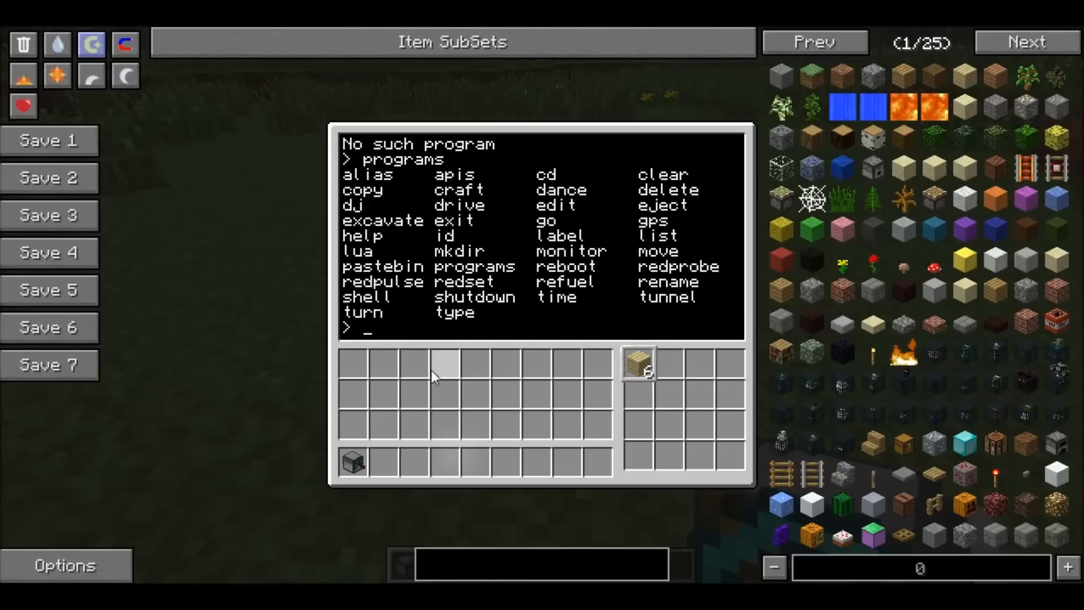
# Run 'excavate 5' on plank fuel and watch the turtle dig a square pit
pyautogui.press('Escape')
pyautogui.write('e')
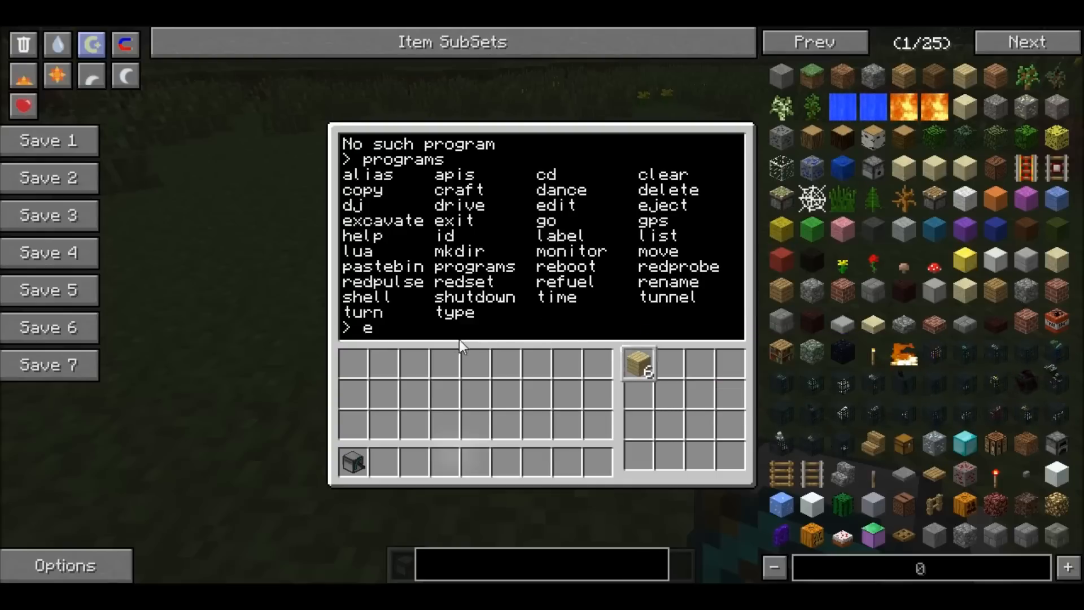
pyautogui.write('xcavate')
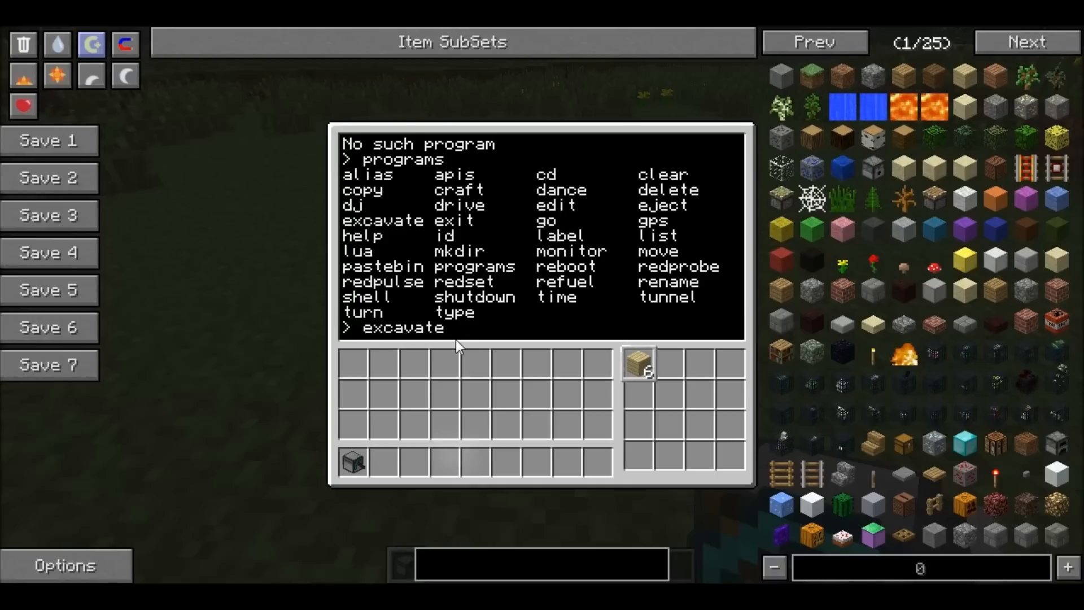
pyautogui.write('5')
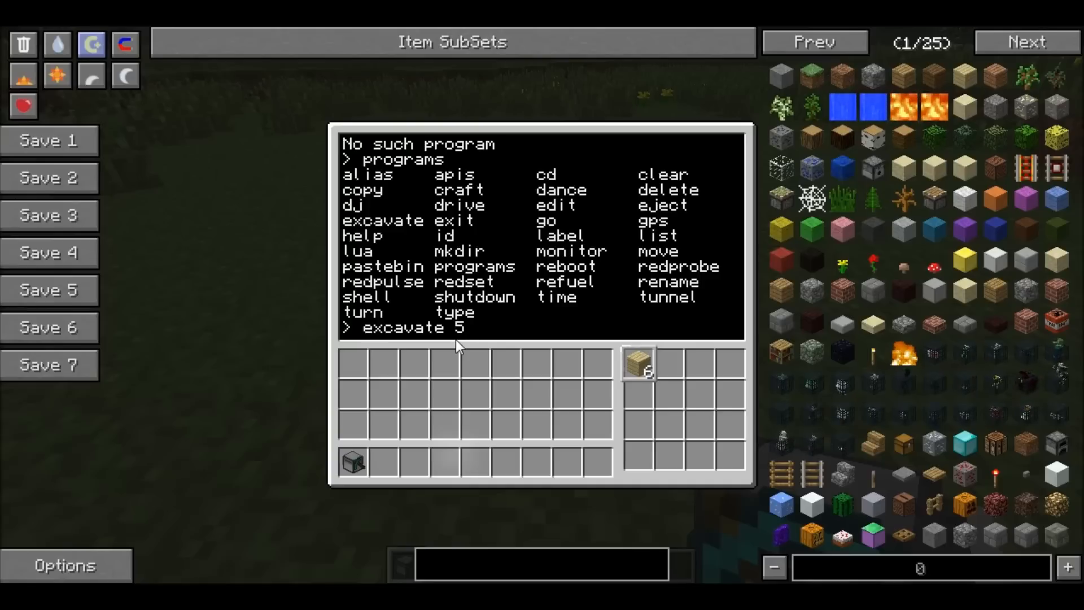
pyautogui.press('Escape')
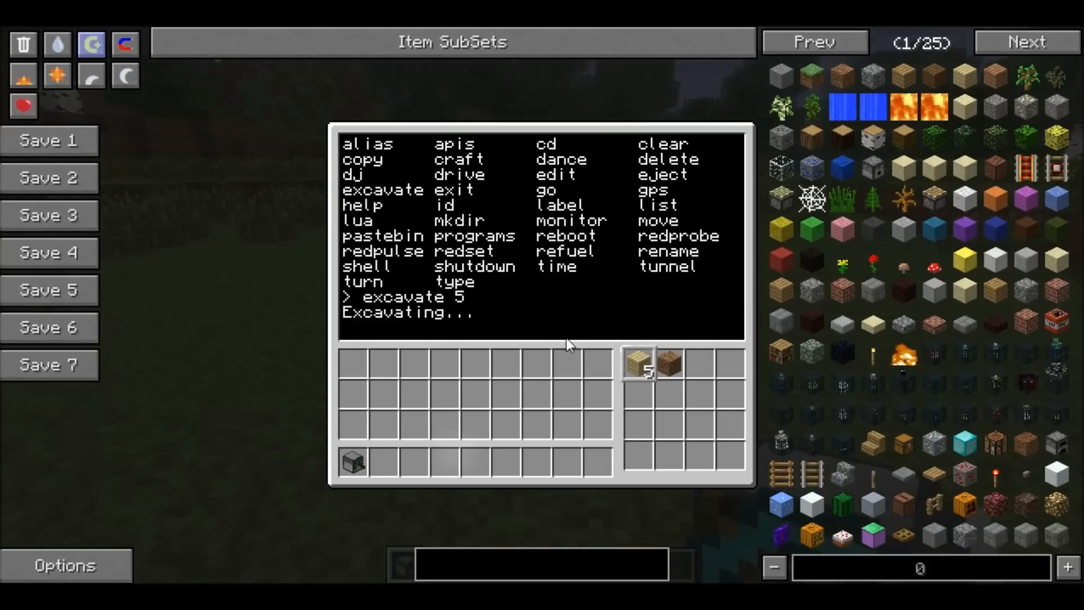
pyautogui.moveTo(668, 363); pyautogui.dragTo(547, 405)
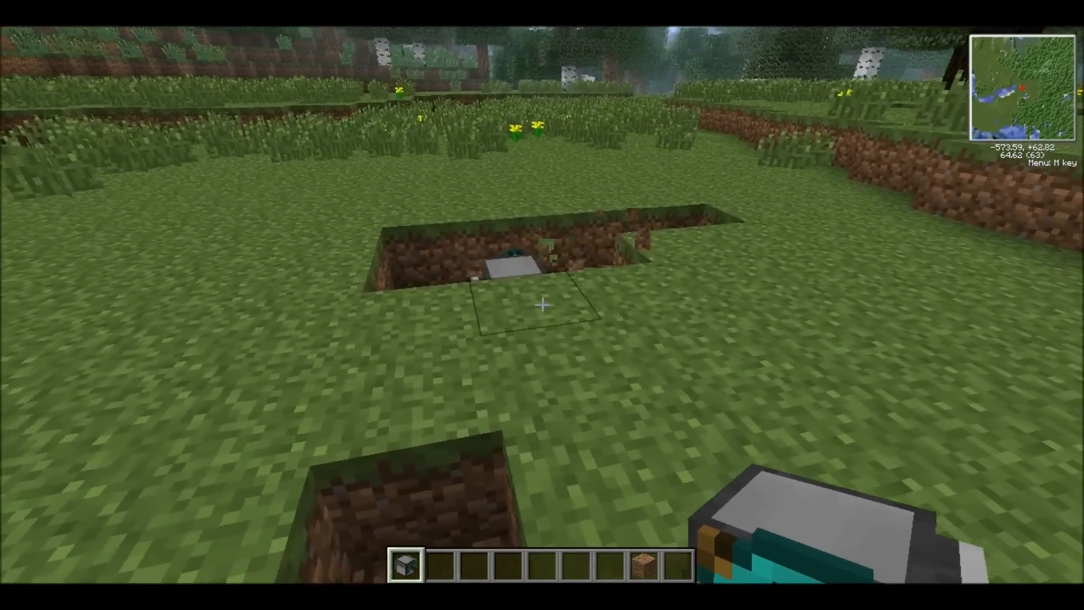
# Search NEI for a chest, take it, and move the wood planks into the turtle
pyautogui.press('e')
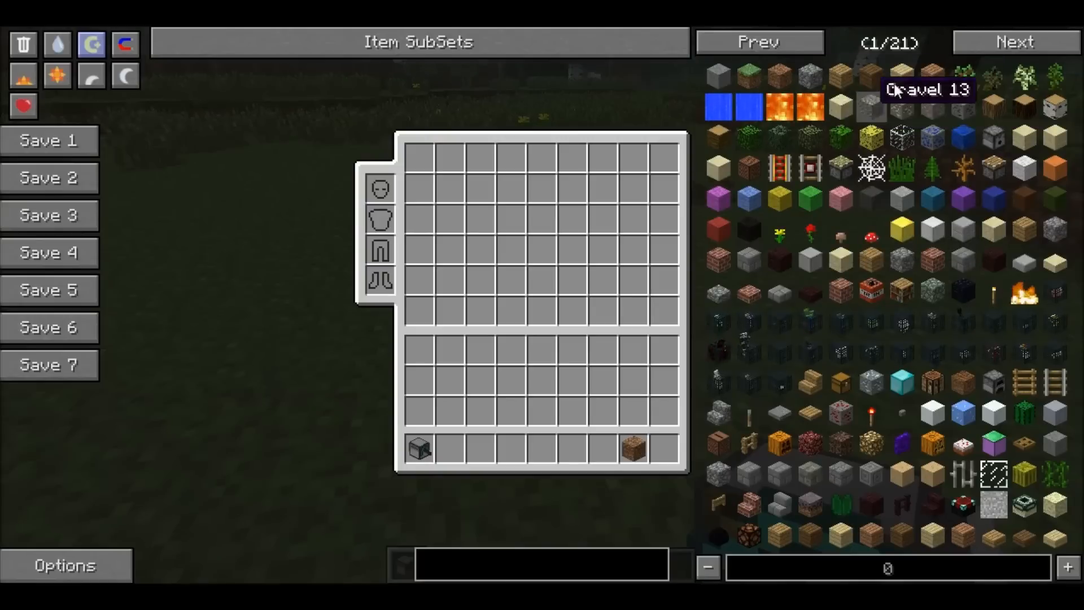
pyautogui.click(1015, 42)
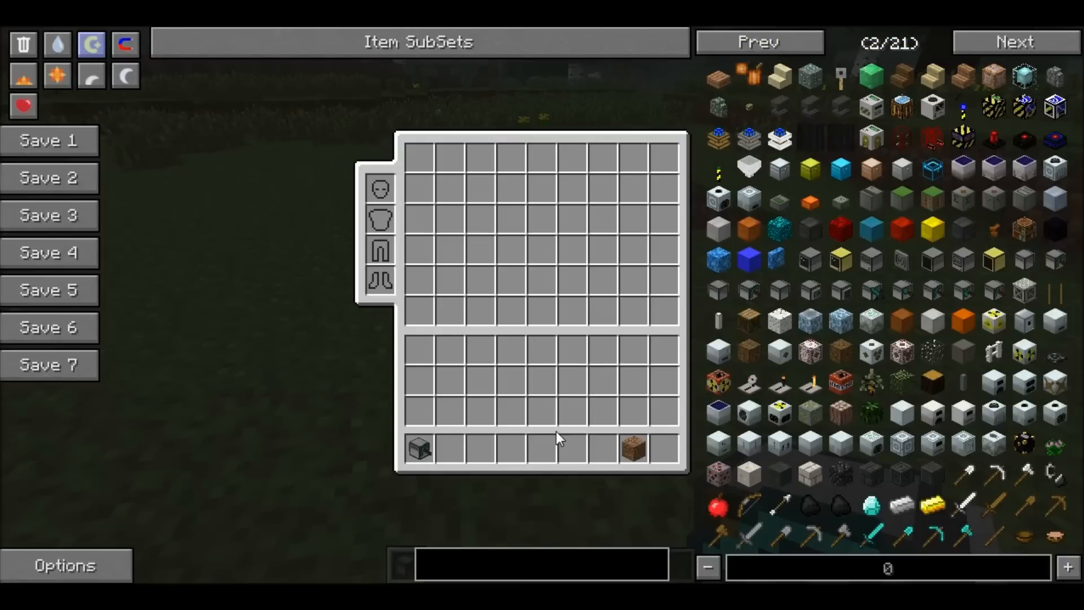
pyautogui.write('chest')
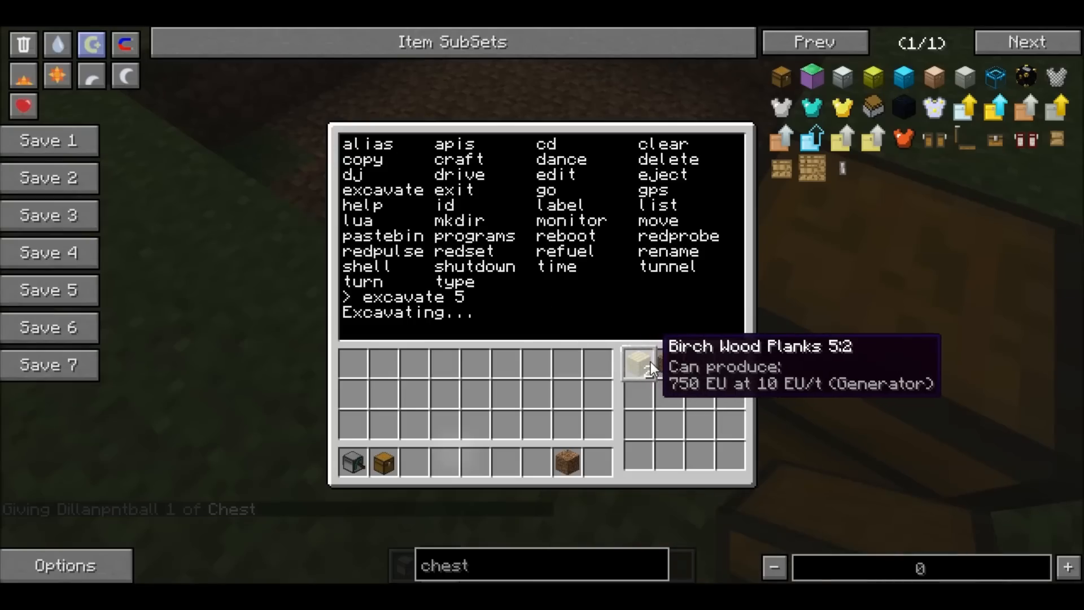
pyautogui.press('Escape')
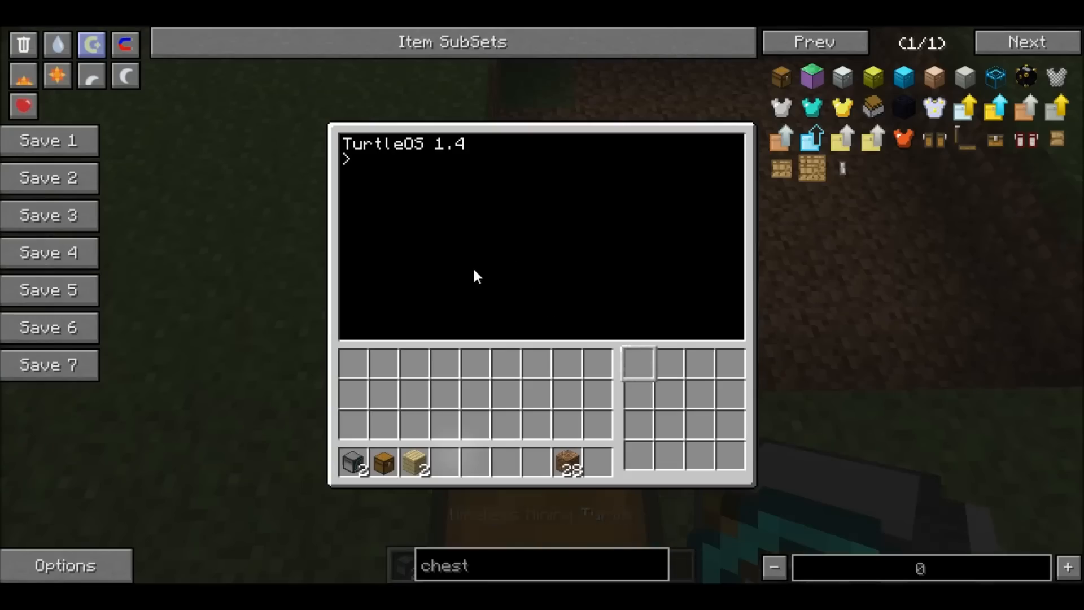
pyautogui.click(843, 76)
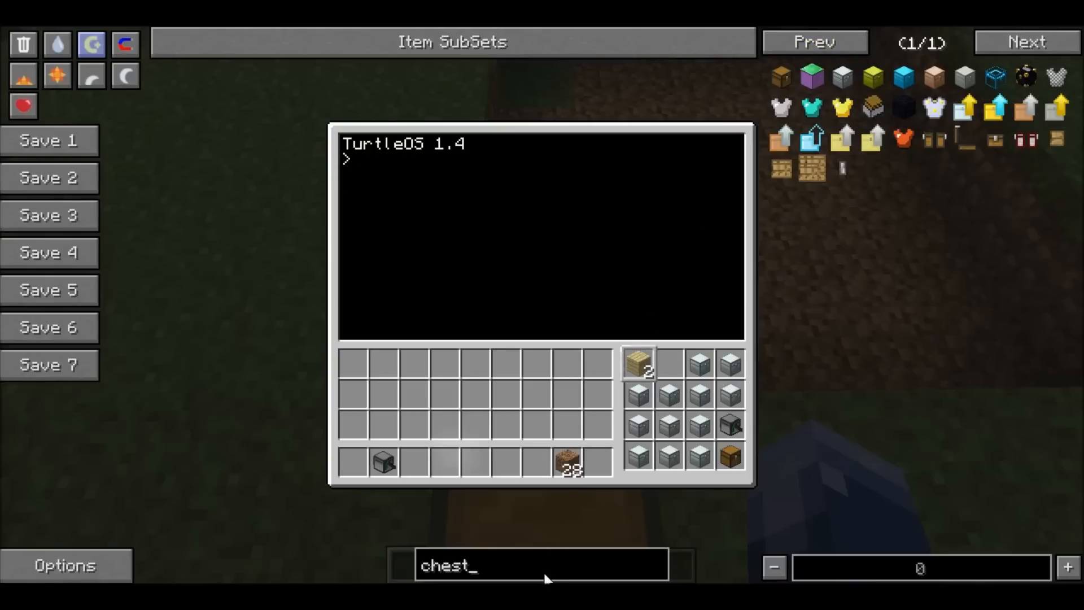
# Take coal and a full stack of dirt from NEI, loading coal into the turtle's first slot
pyautogui.write('coal')
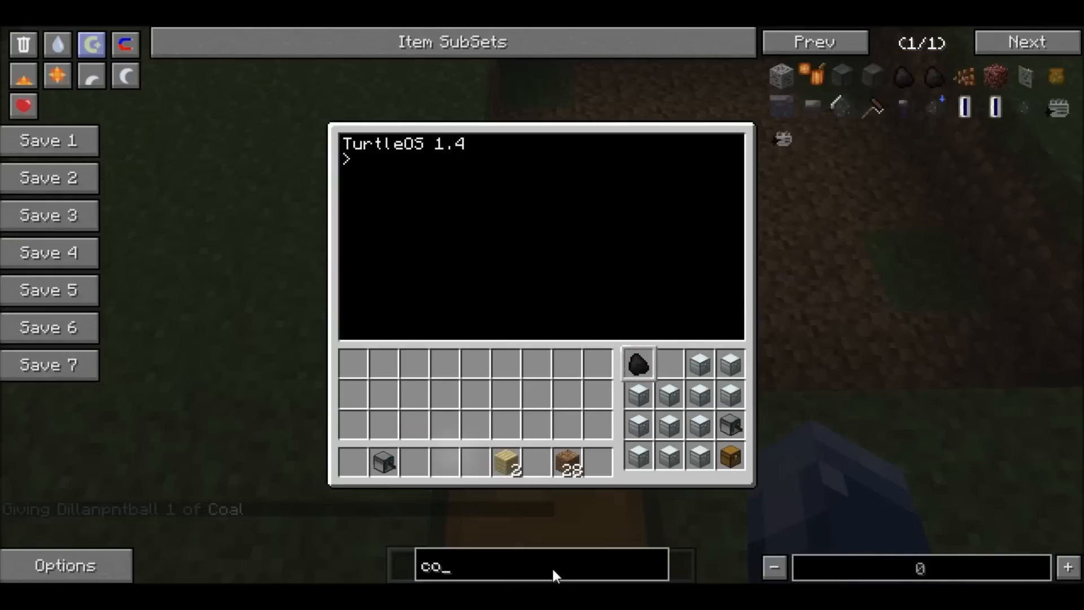
pyautogui.write('dirt')
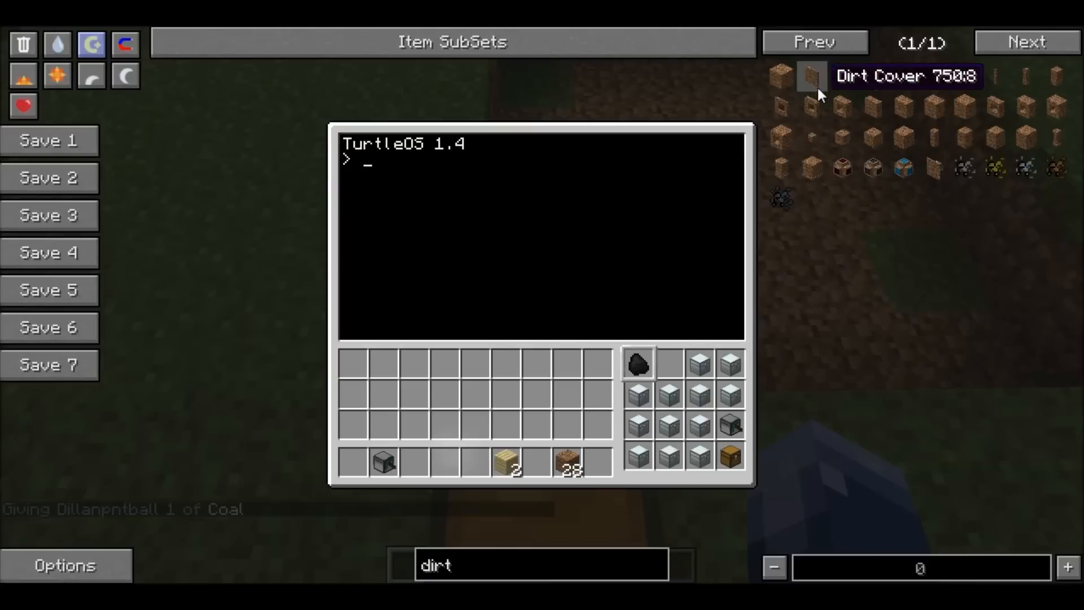
pyautogui.click(812, 76)
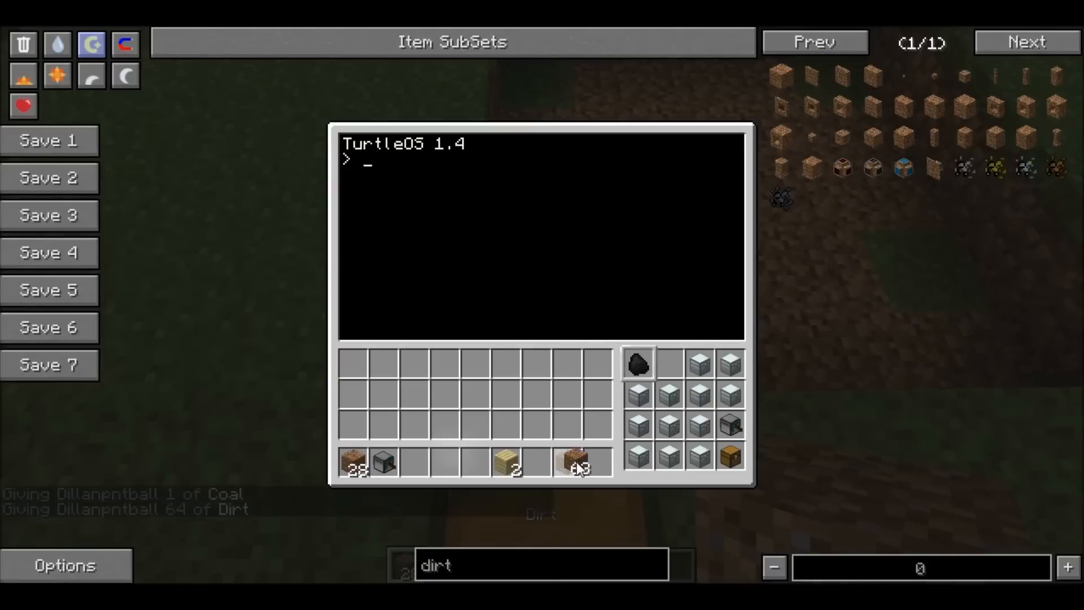
pyautogui.press('Escape')
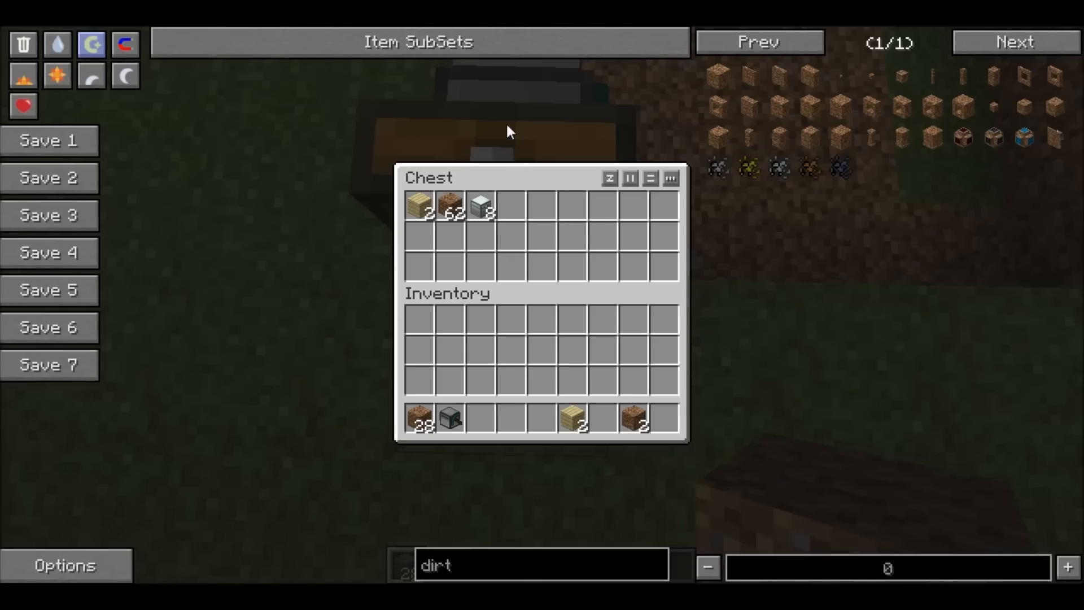
# Check the chest holding the deposited stone, turtle and chest items, then close it
pyautogui.press('Escape')
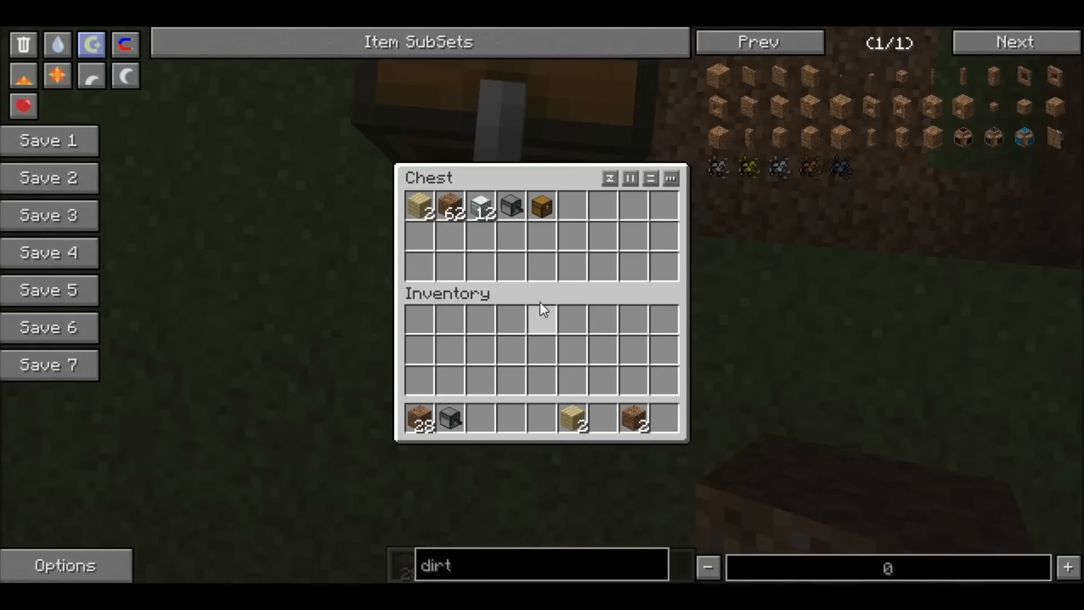
pyautogui.press('Escape')
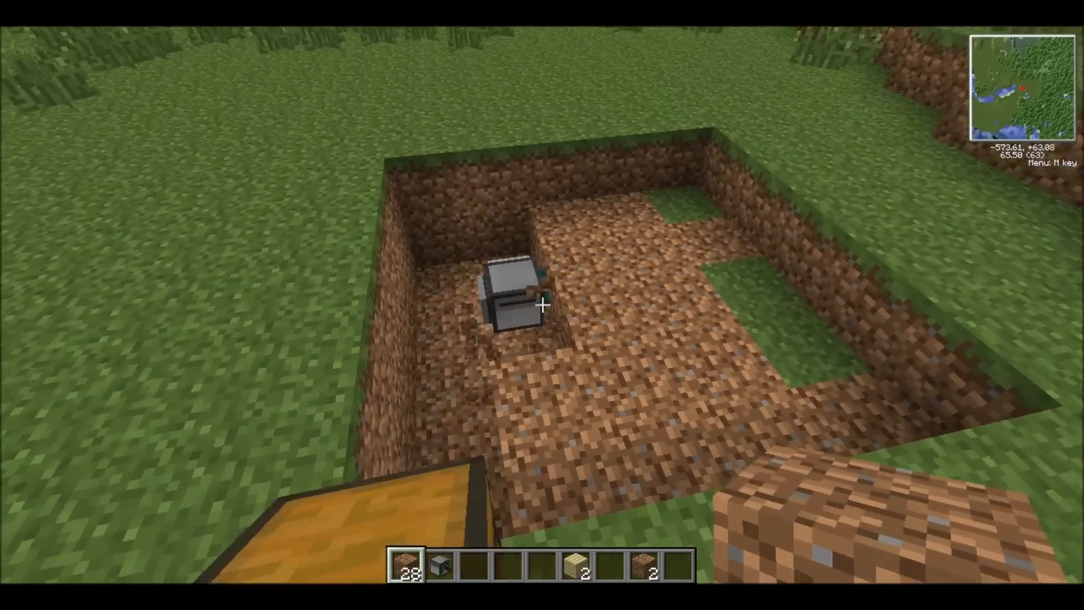
pyautogui.moveTo(542, 306)
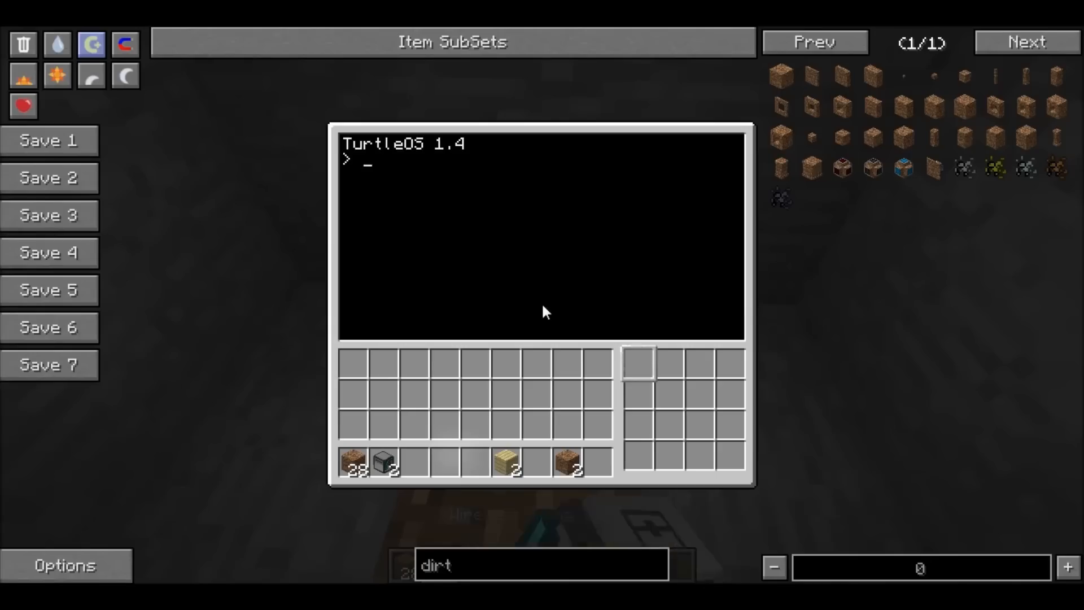
# Run 'tunnel 10' in the turtle terminal and search NEI for coal
pyautogui.write('tunnel 10')
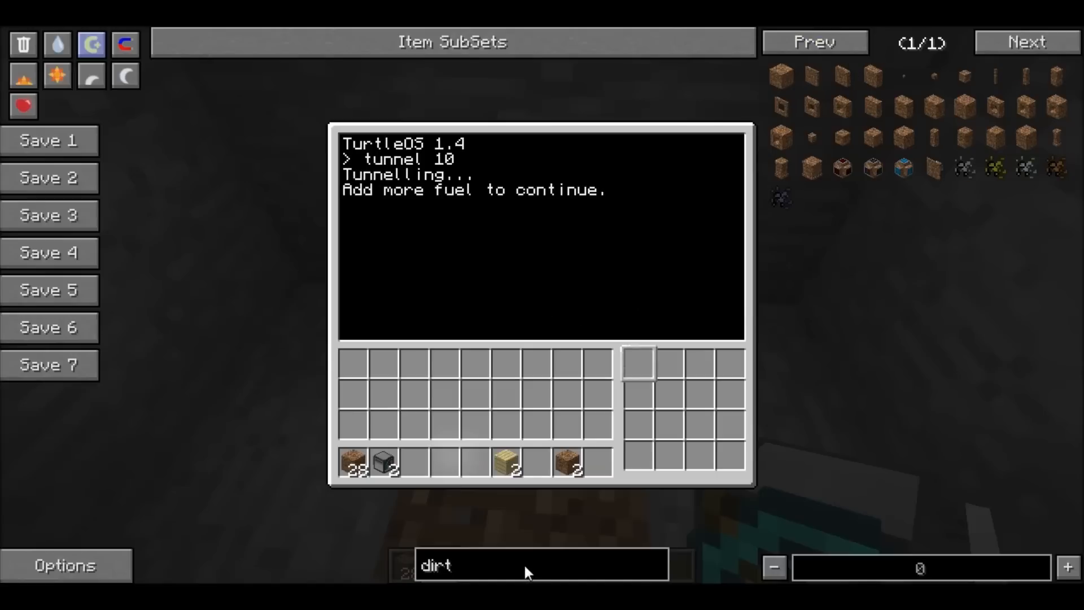
pyautogui.write('dc')
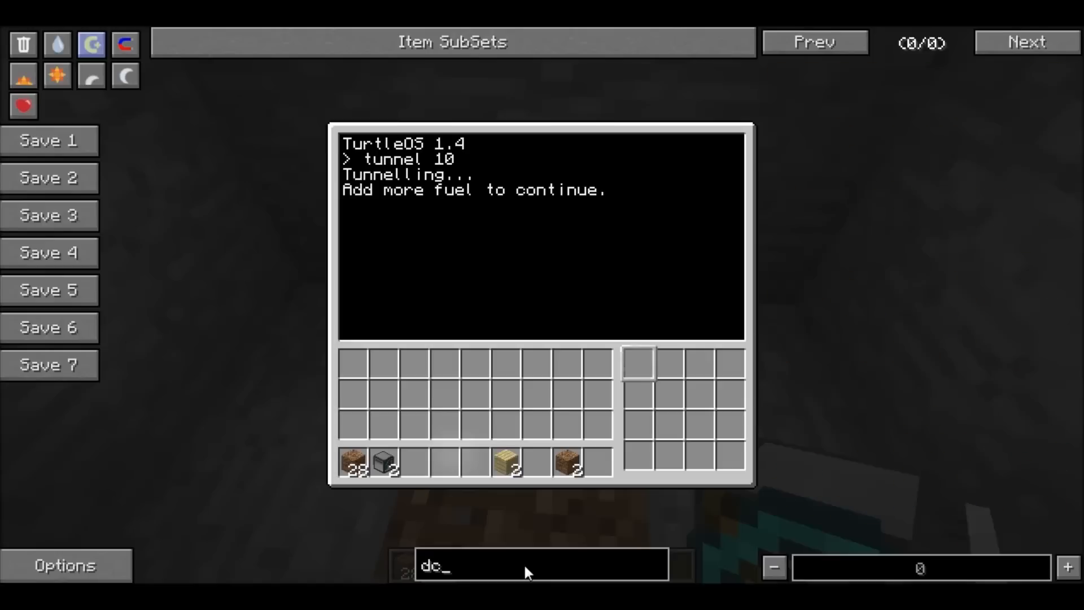
pyautogui.write('coal')
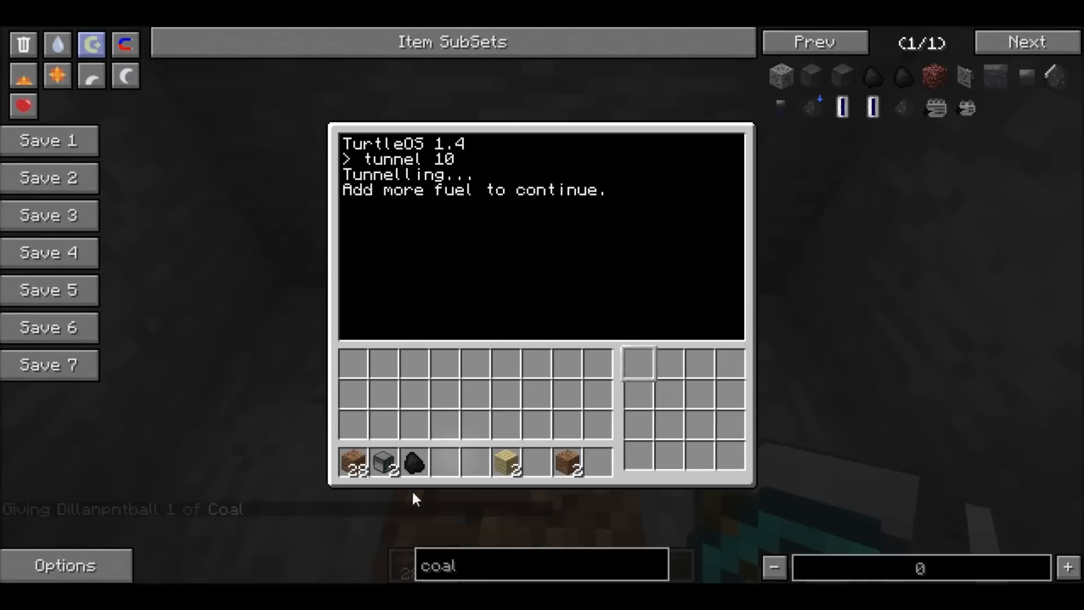
# Refuel the turtle with coal and watch it carve a stone tunnel underground
pyautogui.moveTo(413, 461); pyautogui.dragTo(638, 364)
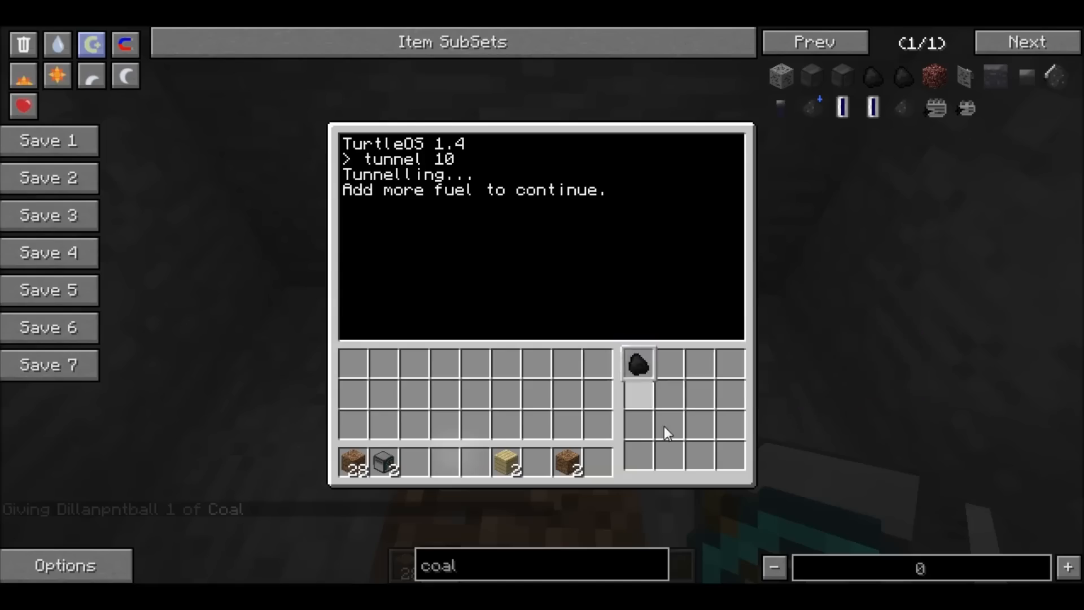
pyautogui.press('Escape')
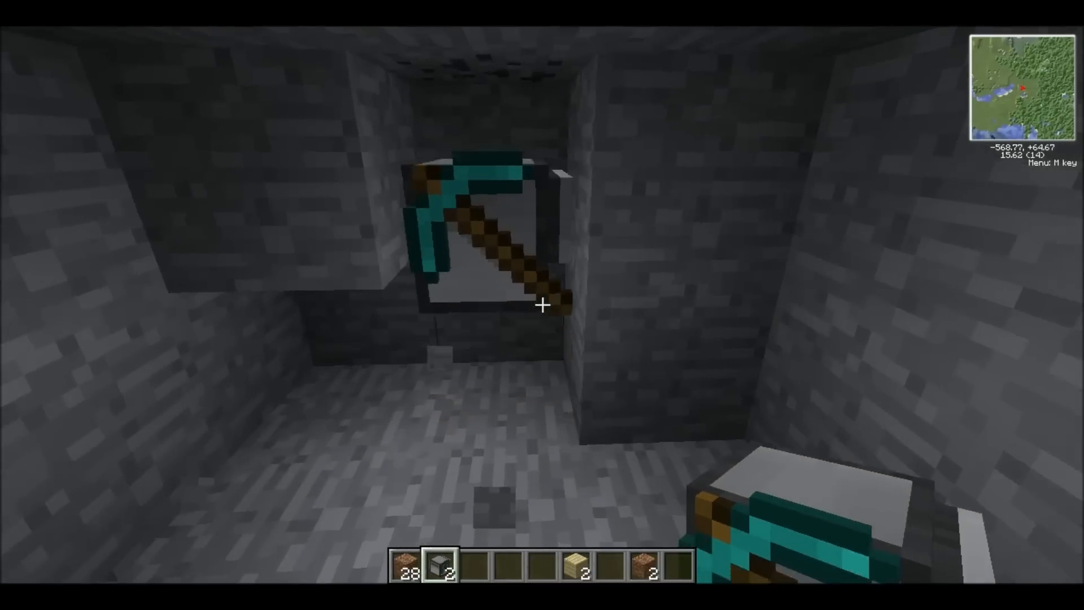
pyautogui.click(542, 305)
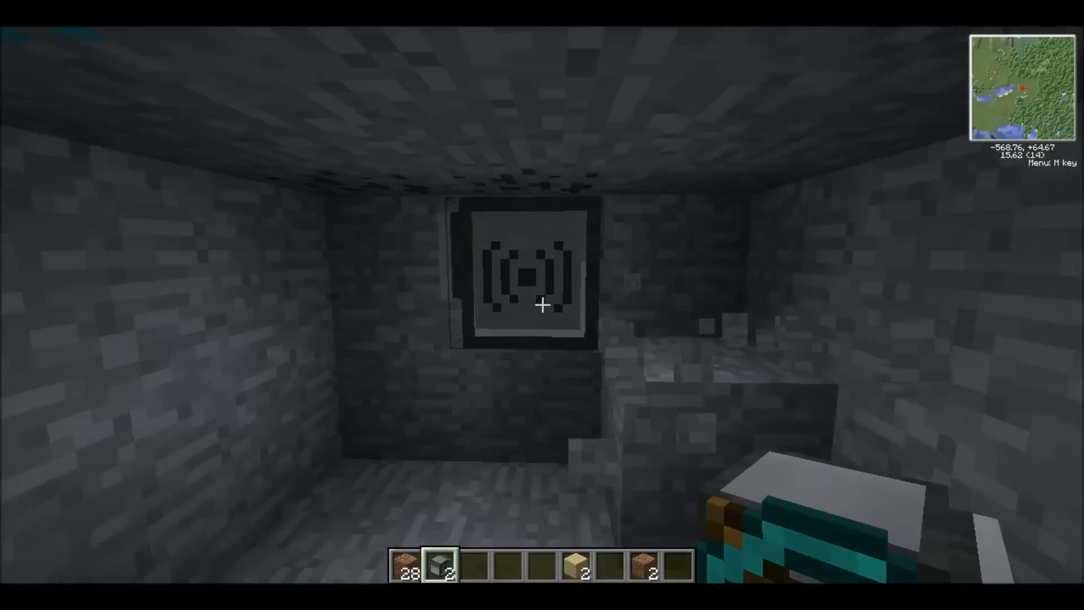